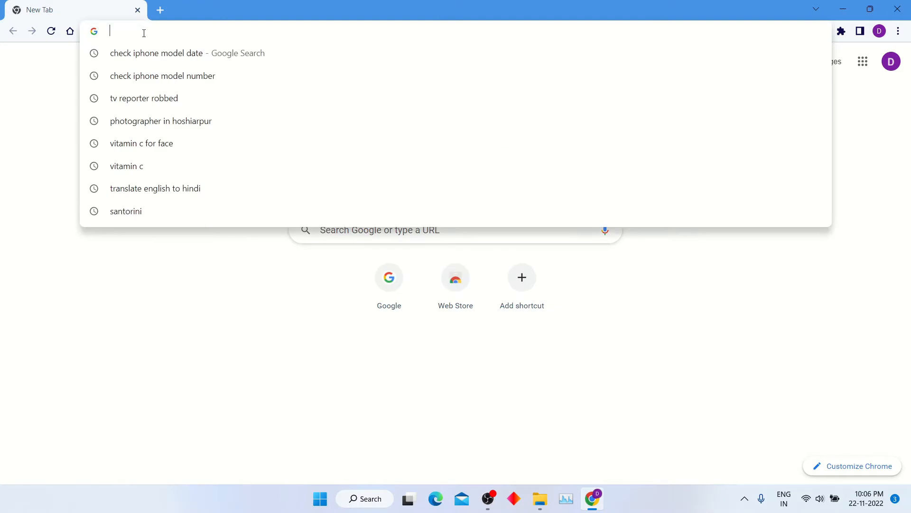
Step: Open YouTube from a Google search and search it for 'tech chimp'
text(youtube)
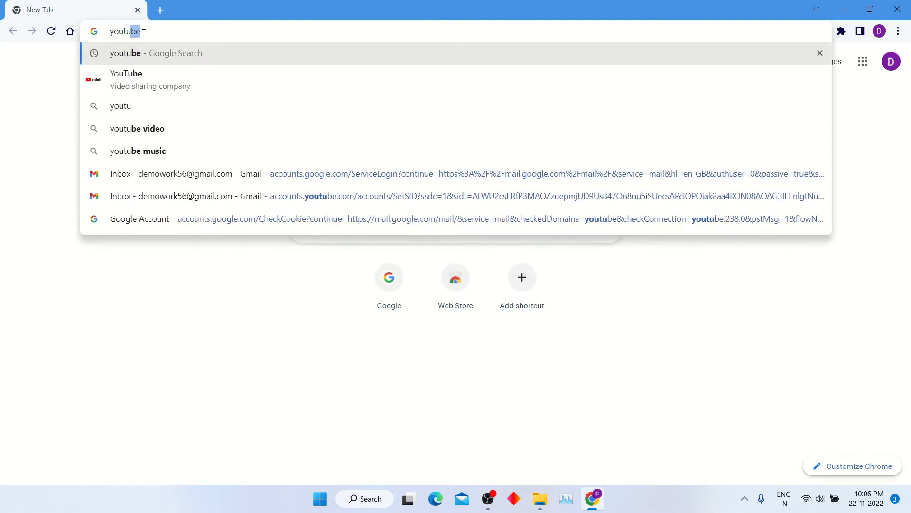
key(Enter)
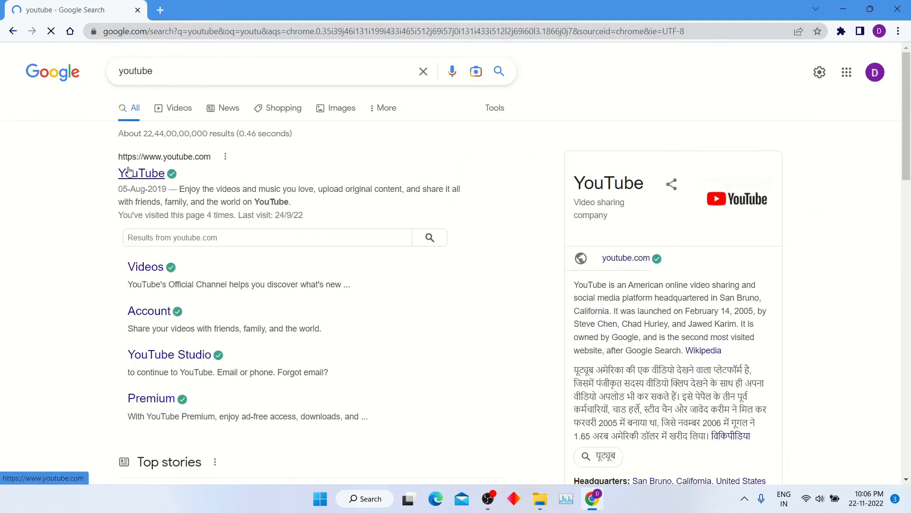
click(141, 173)
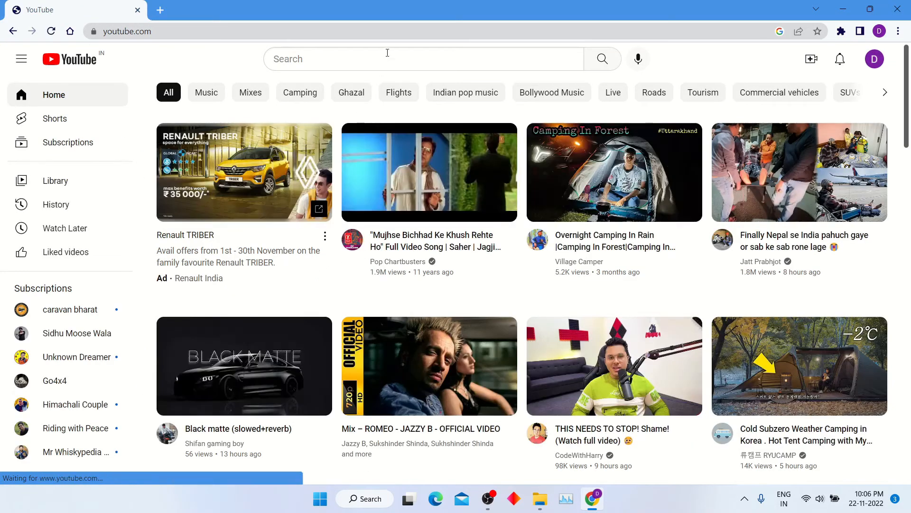
text(te)
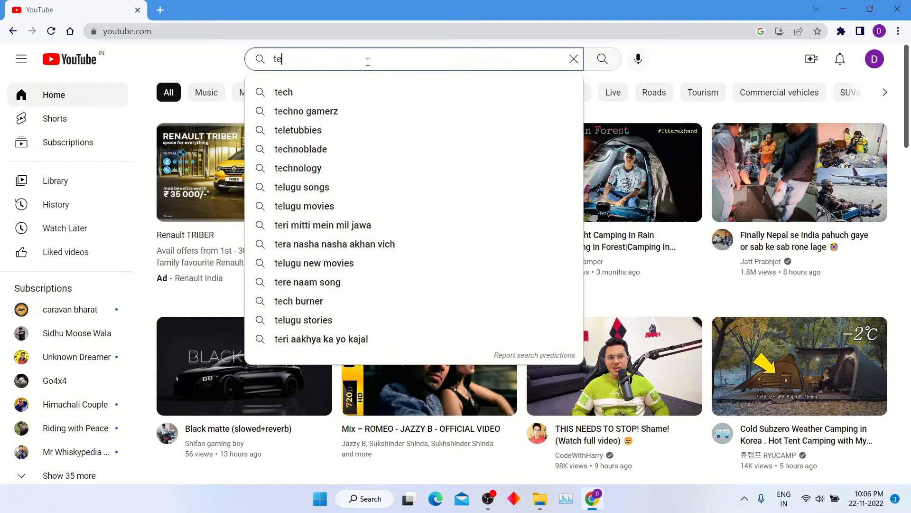
text(ech chimp)
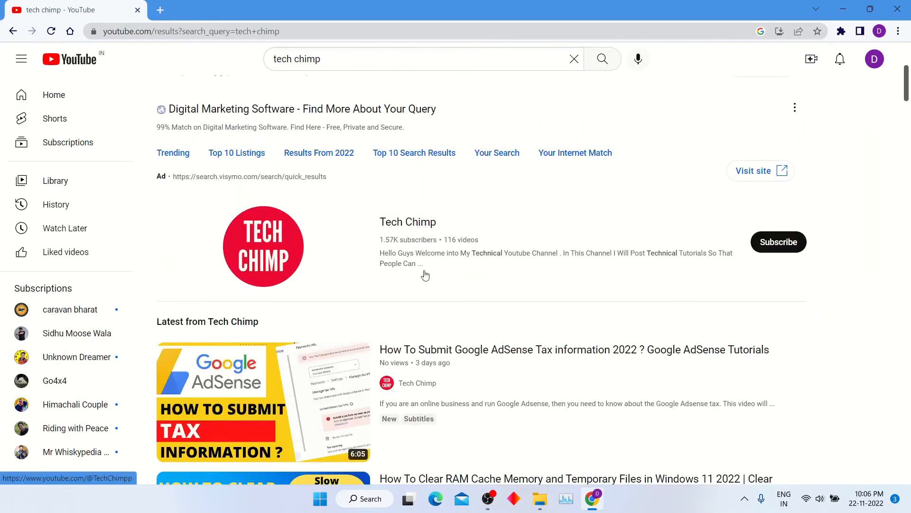
Step: Play the Laravel Tutorials playlist from the Tech Chimp channel, starting with Install Laravel 9 in Windows
click(407, 221)
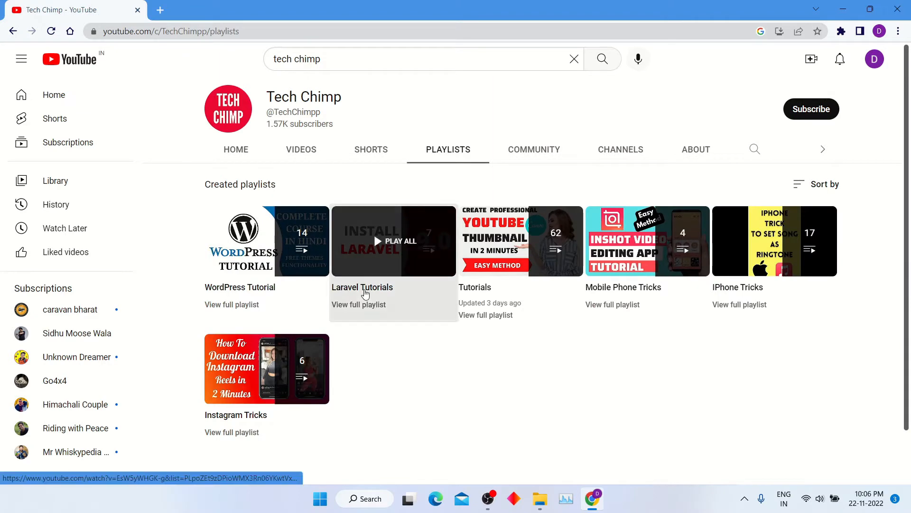
click(377, 241)
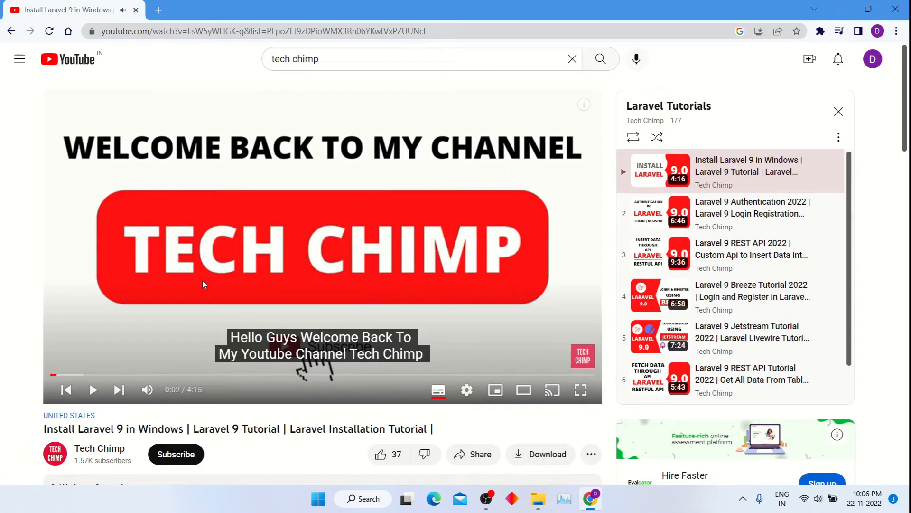
mouse_move(254, 277)
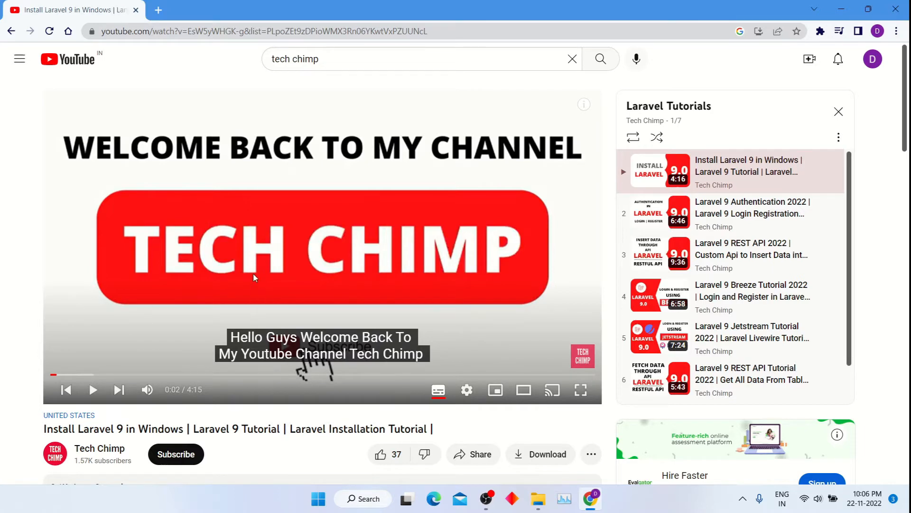
mouse_move(280, 185)
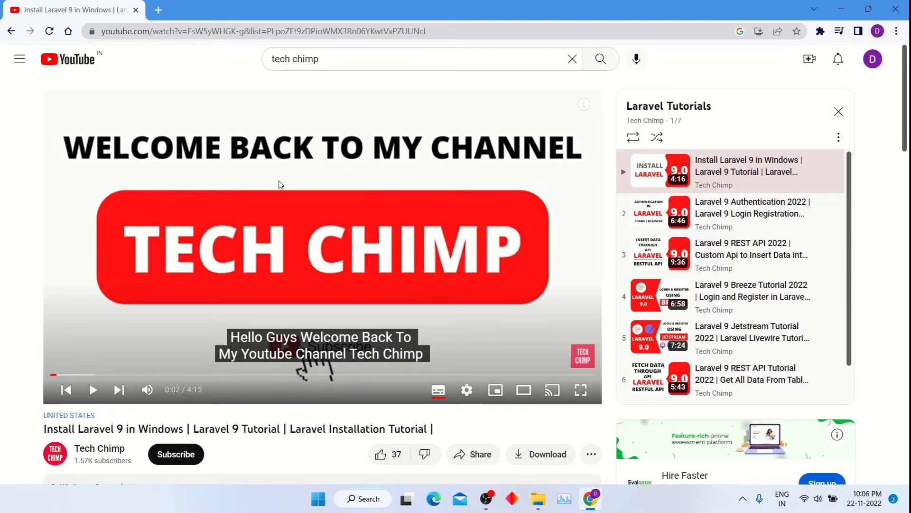
mouse_move(382, 282)
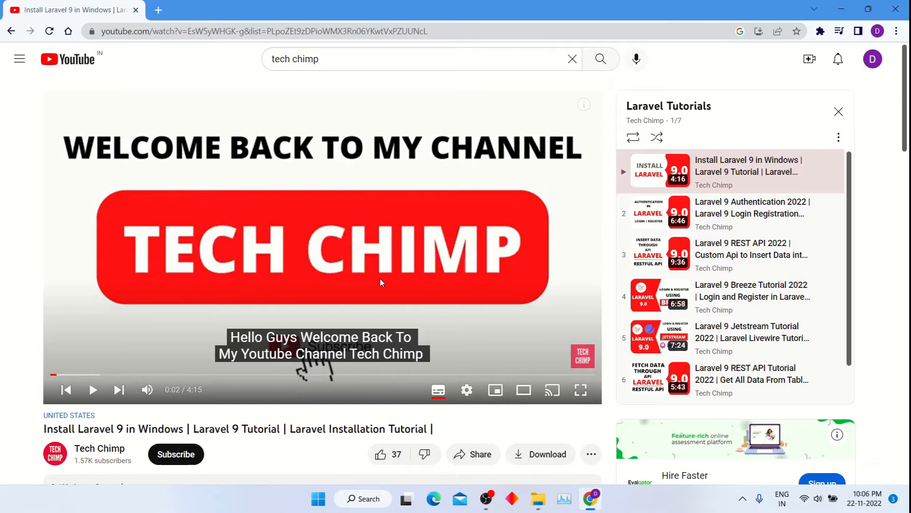
mouse_move(904, 31)
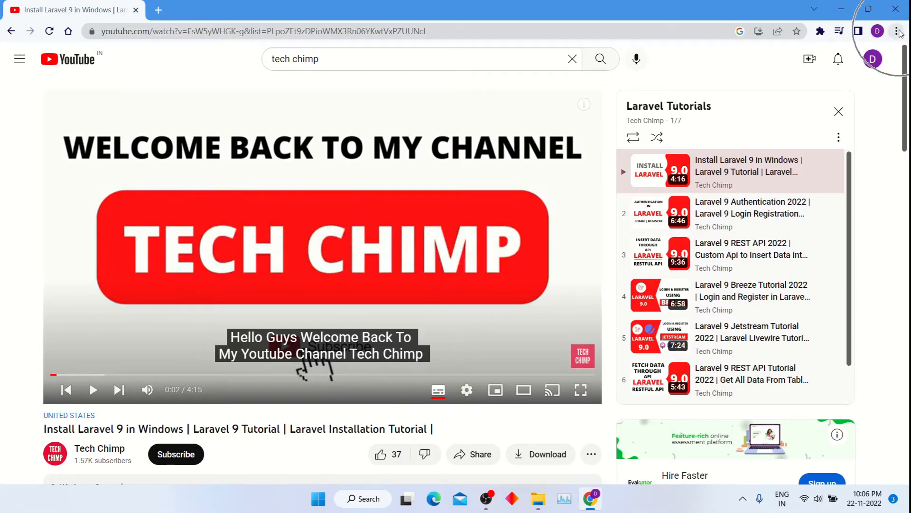
Step: Go from Chrome Settings to the Extensions page and expand its navigation panel
click(898, 30)
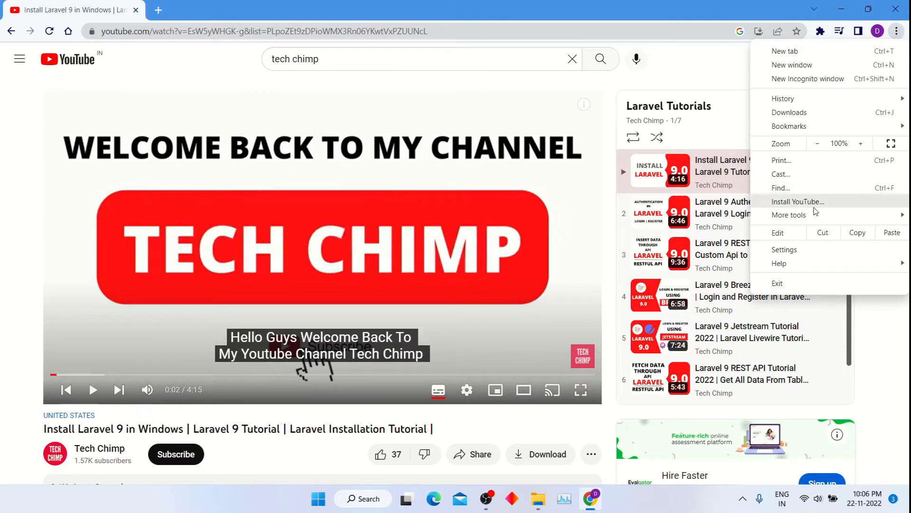
mouse_move(802, 250)
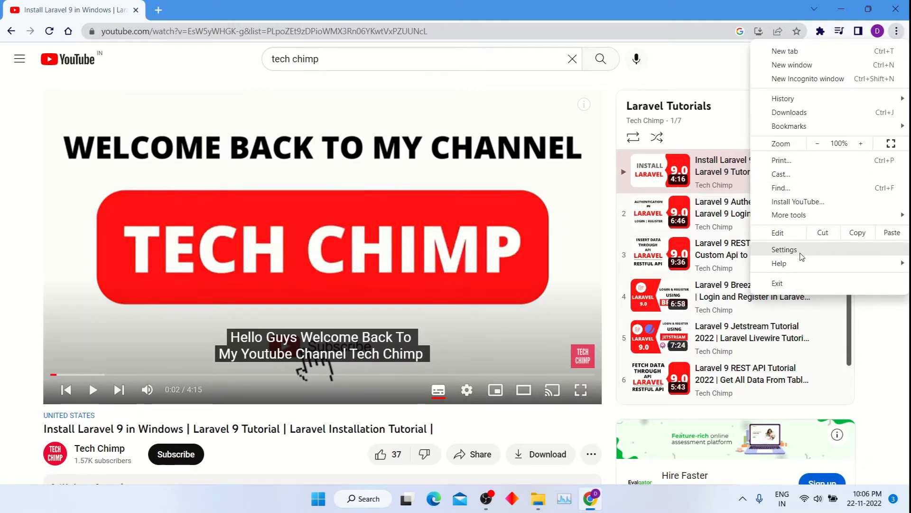
click(784, 249)
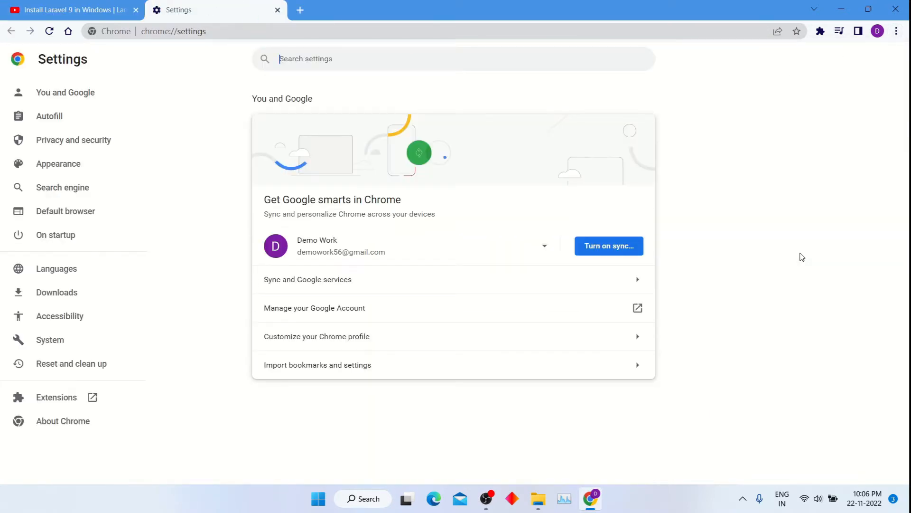
mouse_move(43, 402)
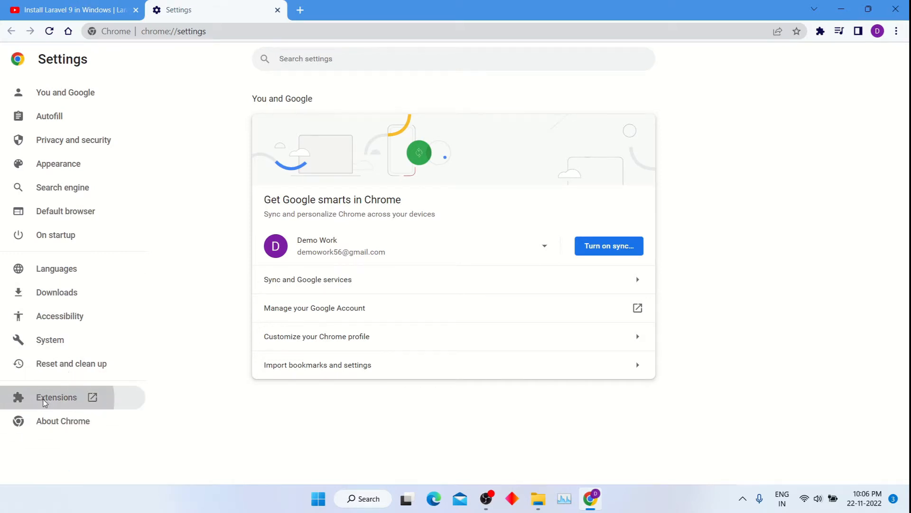
click(56, 397)
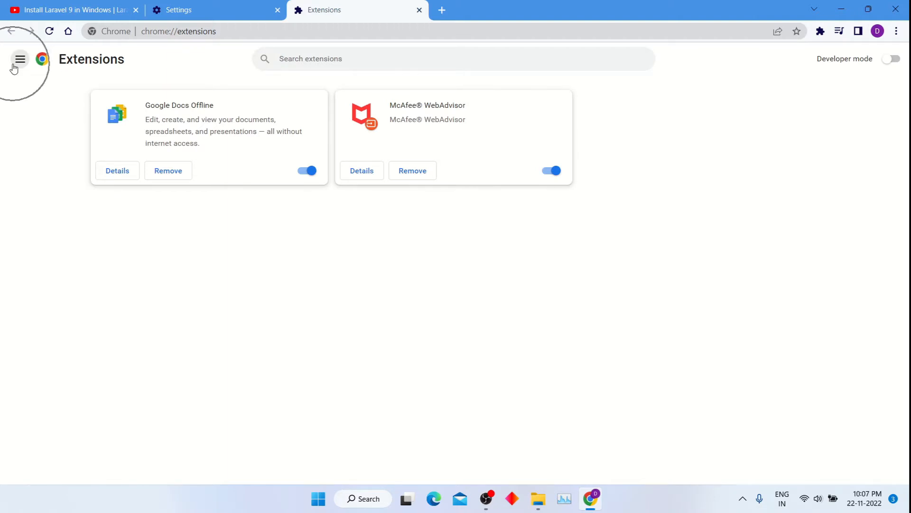
click(20, 59)
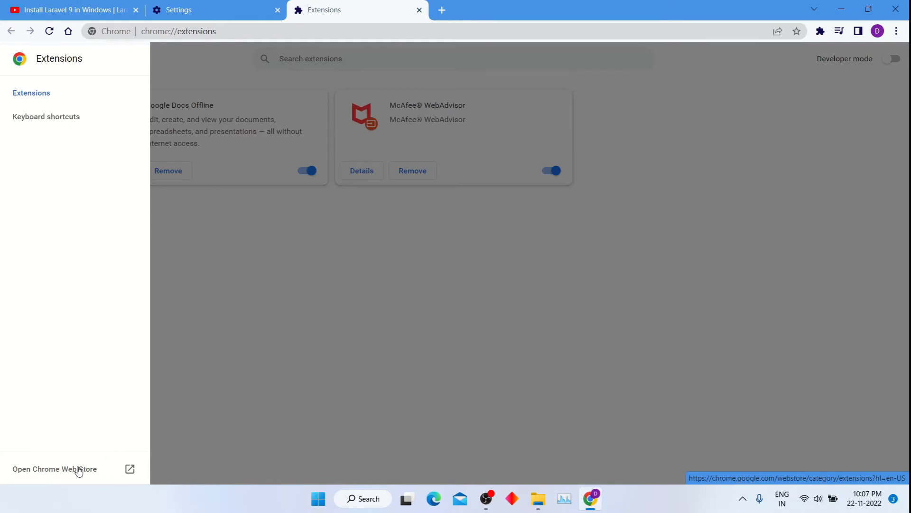
Step: Search the Chrome Web Store for 'copy text' and open the Selectext - Copy text from videos! listing
click(54, 469)
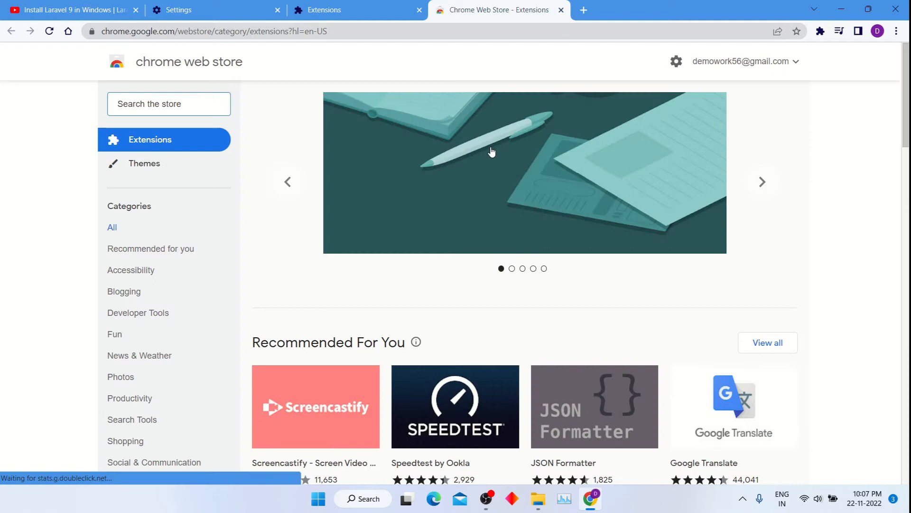
text(cd)
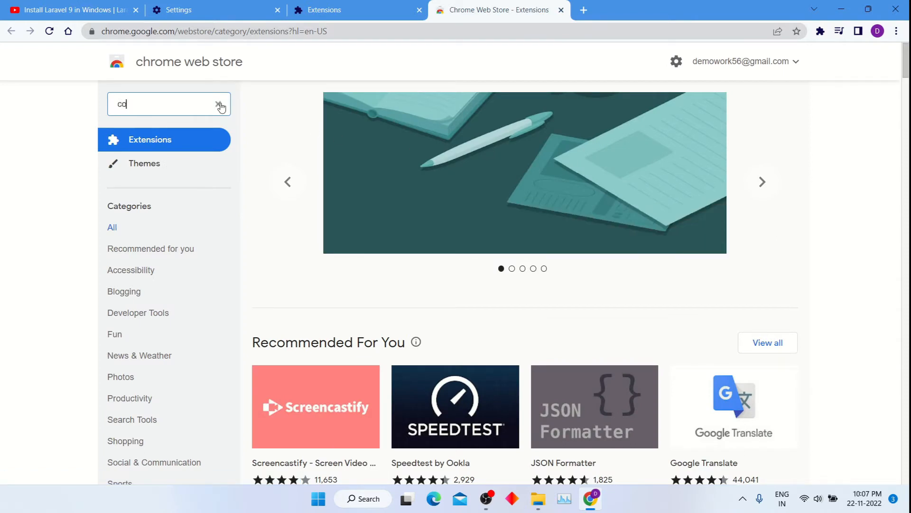
text(copy tex)
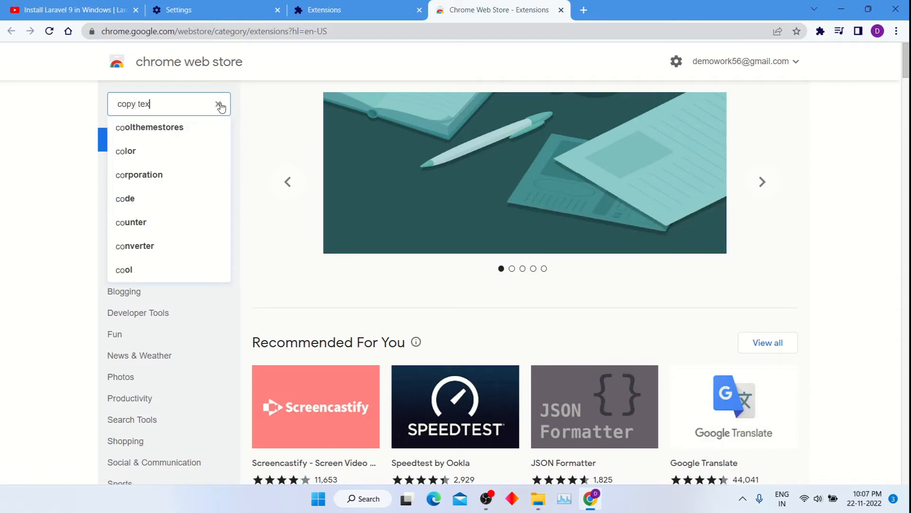
key(Enter)
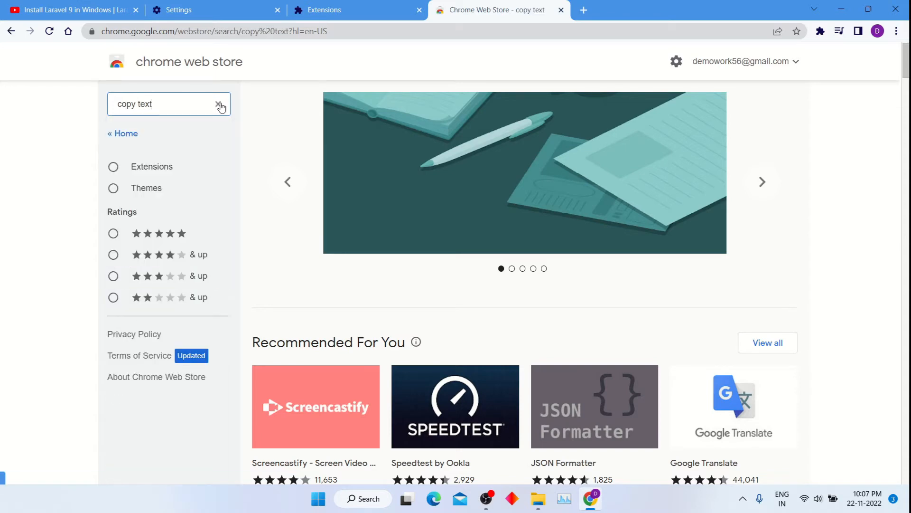
click(162, 104)
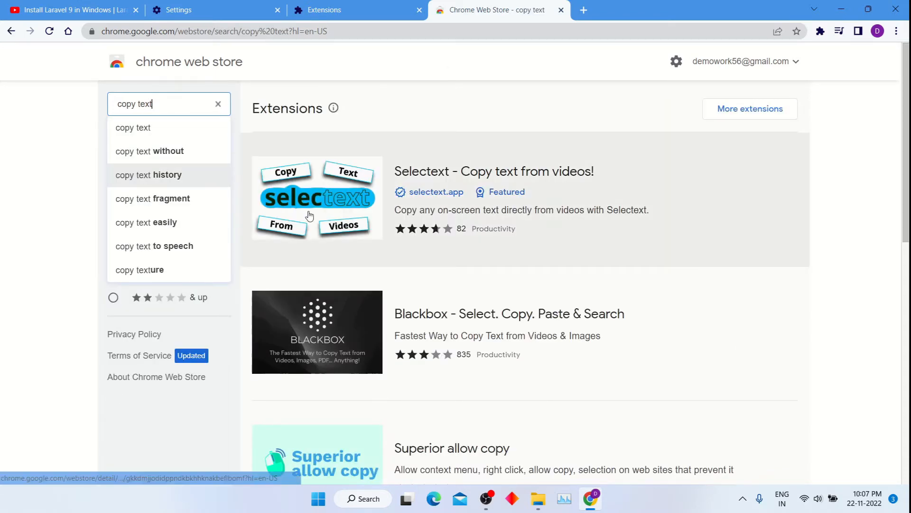
click(309, 212)
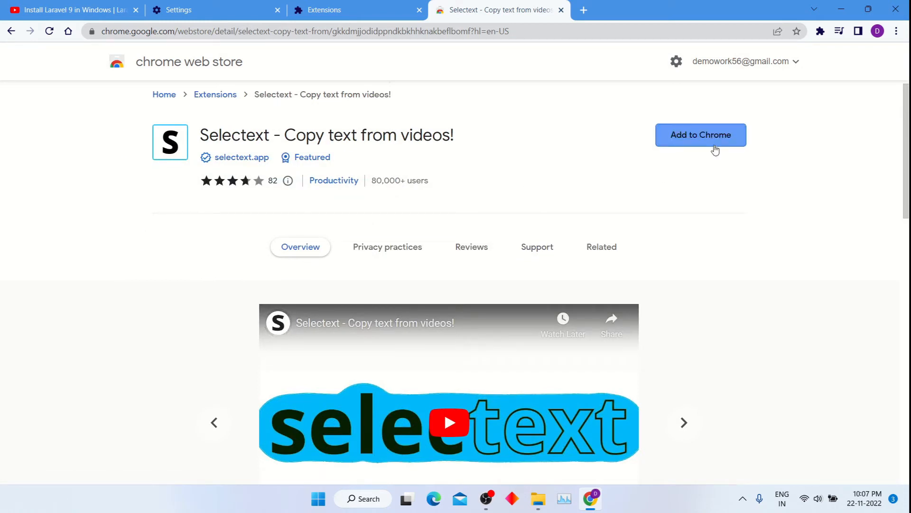
Step: Add the Selectext extension to Chrome and confirm the installation
click(701, 135)
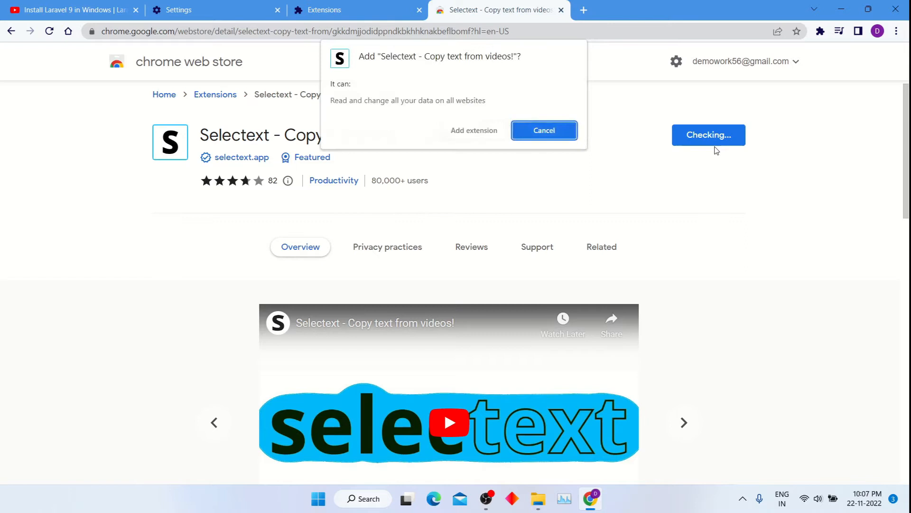
mouse_move(471, 139)
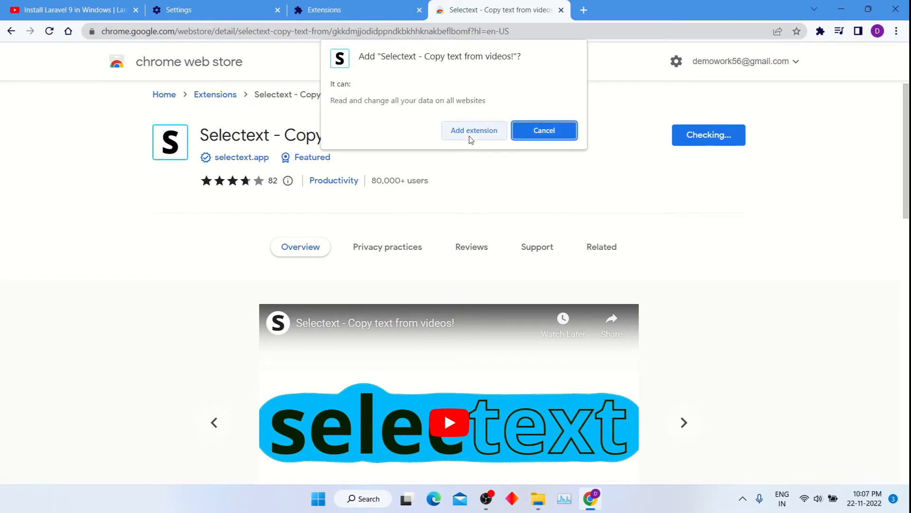
click(474, 130)
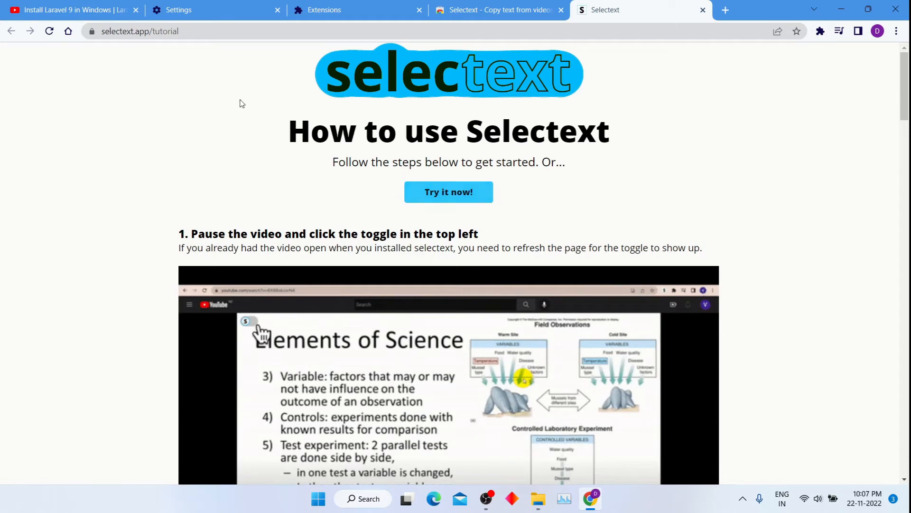
Step: Return to the Install Laravel 9 video and switch Selectext on in the player
click(72, 10)
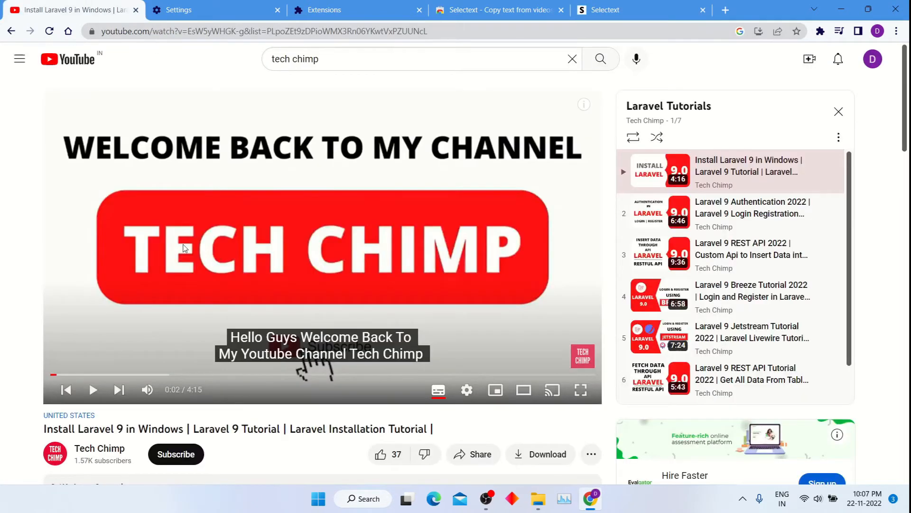
click(238, 32)
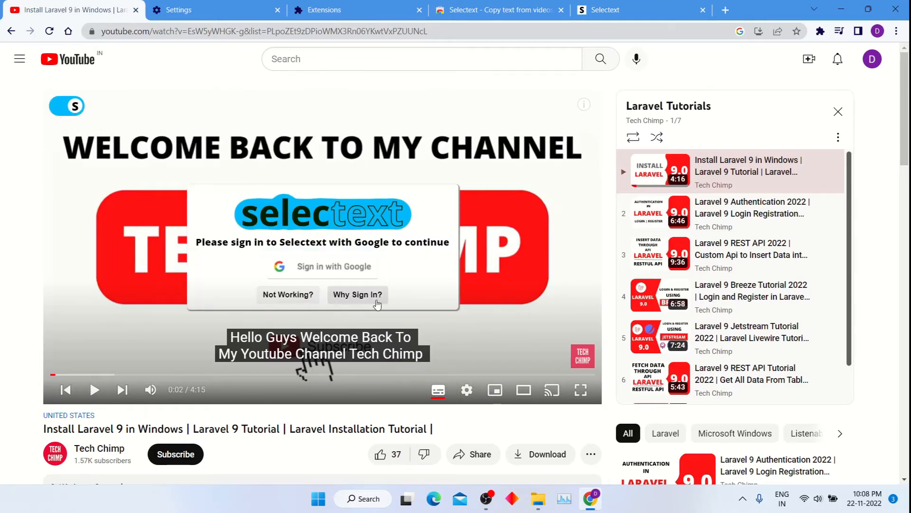
mouse_move(344, 272)
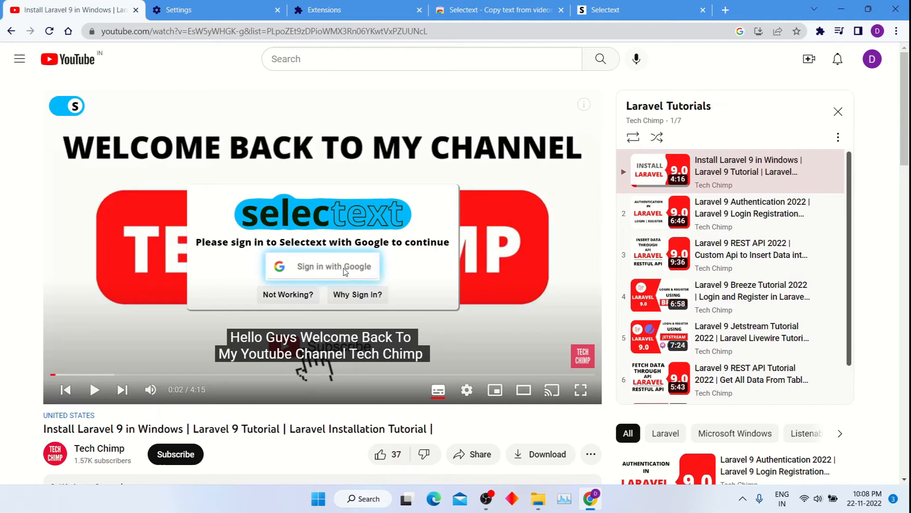
Step: Sign in to Selectext with a Google account, then go back to the YouTube video
click(323, 267)
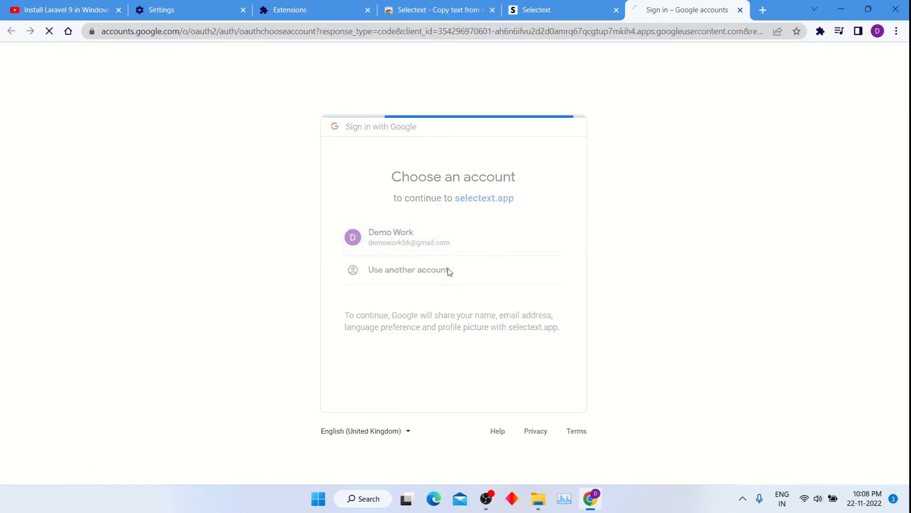
click(390, 237)
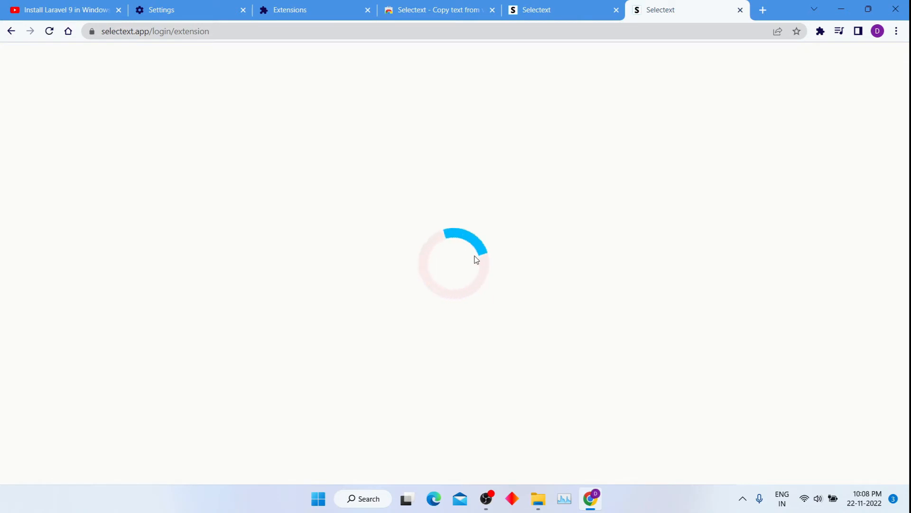
mouse_move(469, 267)
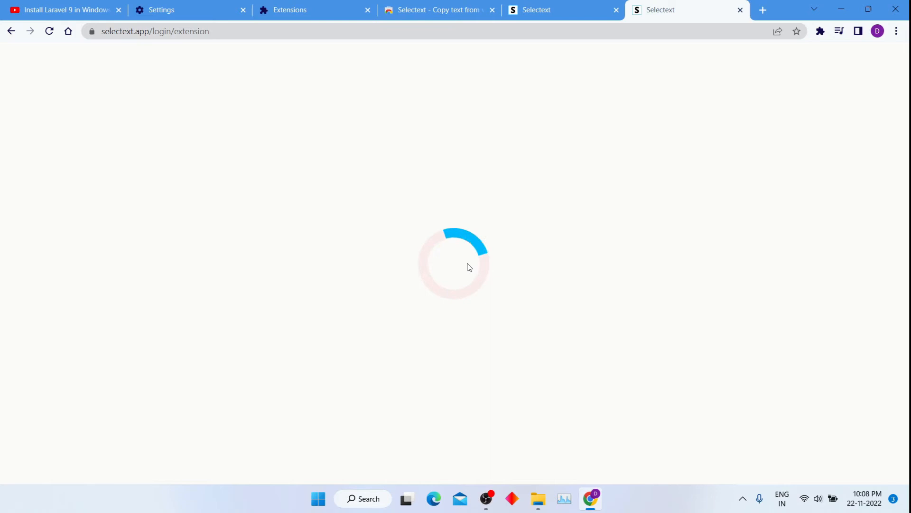
click(62, 10)
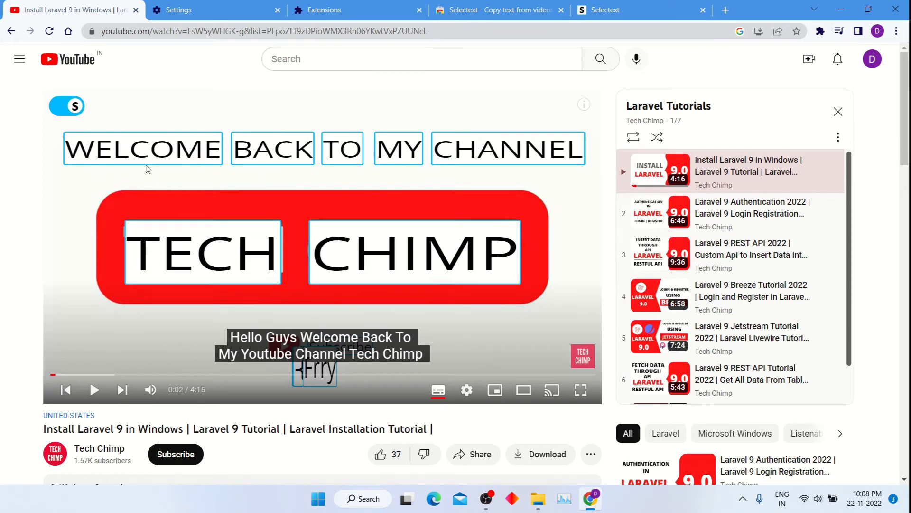
mouse_move(59, 128)
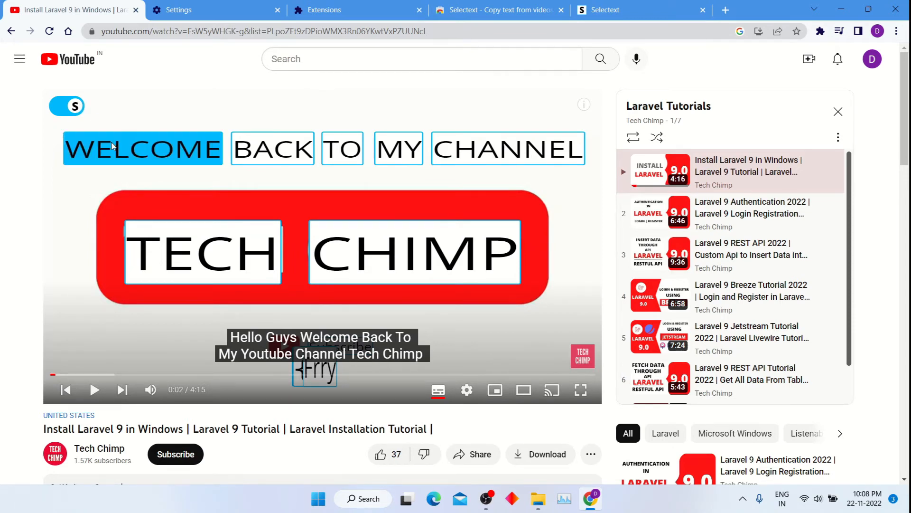
Step: Select the words in the paused video frame with Selectext to copy them
click(272, 149)
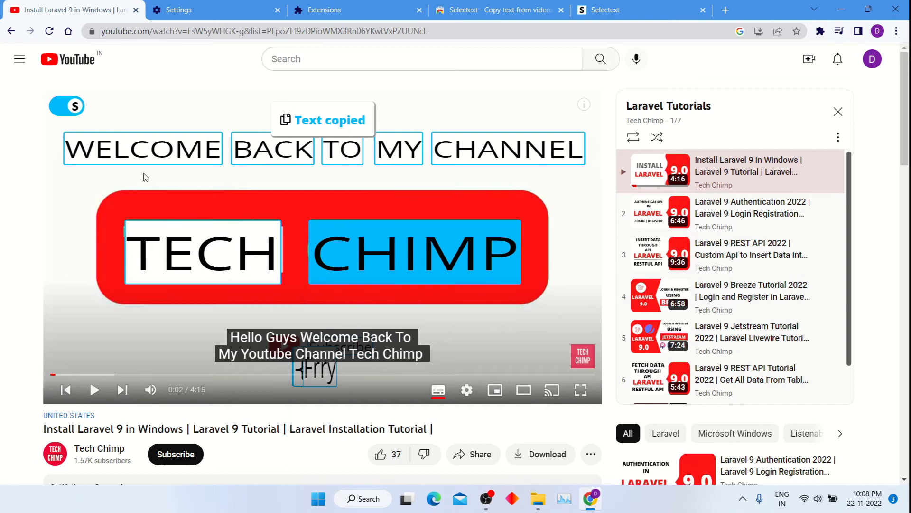
drag(145, 177, 285, 256)
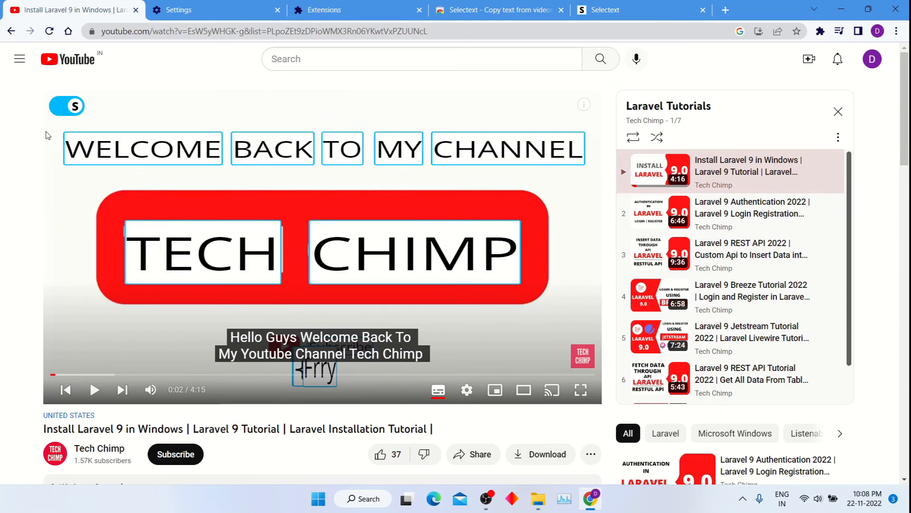
mouse_move(356, 502)
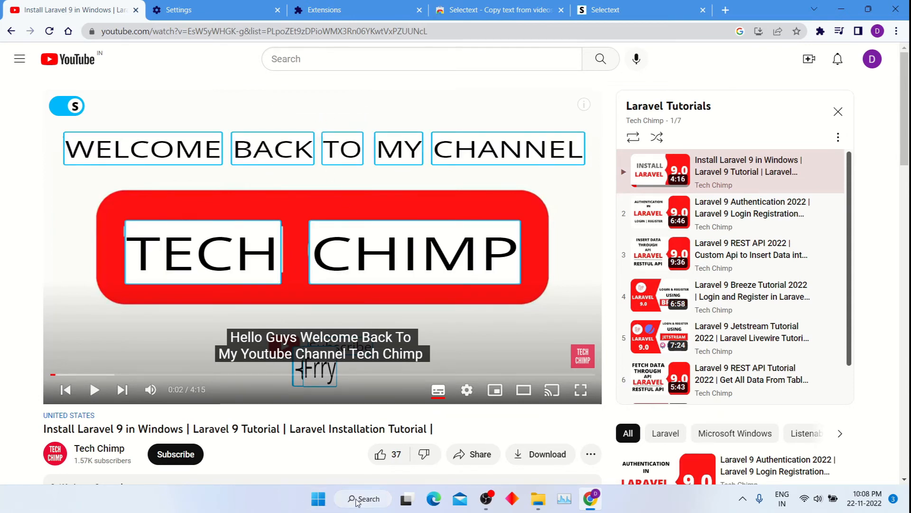
Step: Open Notepad from a taskbar search for 'note' to paste the copied video text
text(note)
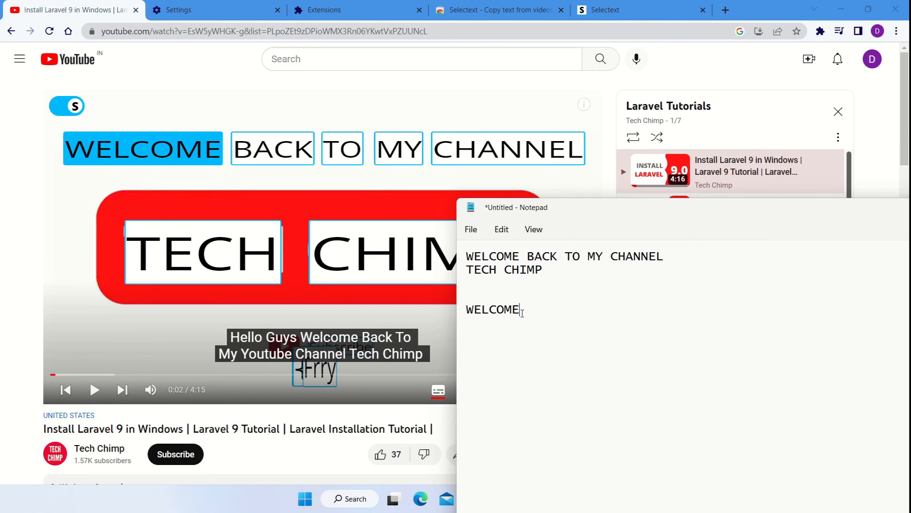
double_click(493, 309)
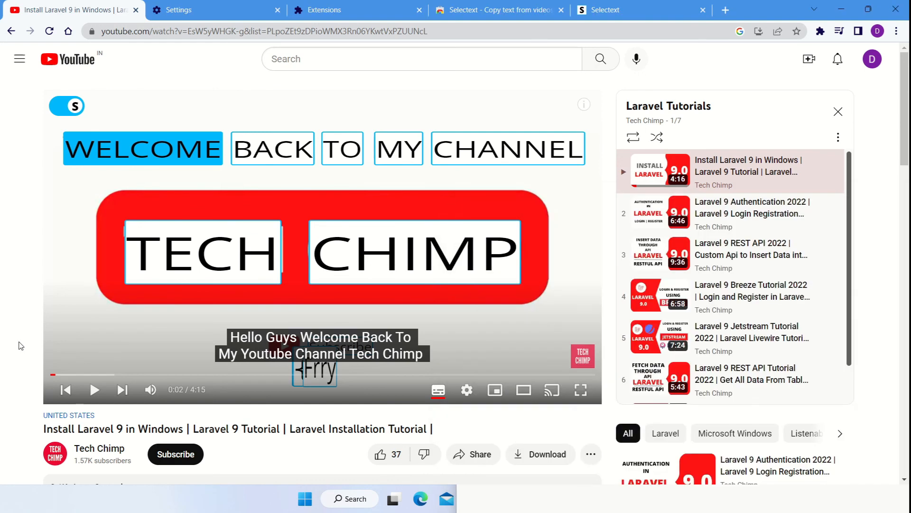
mouse_move(331, 277)
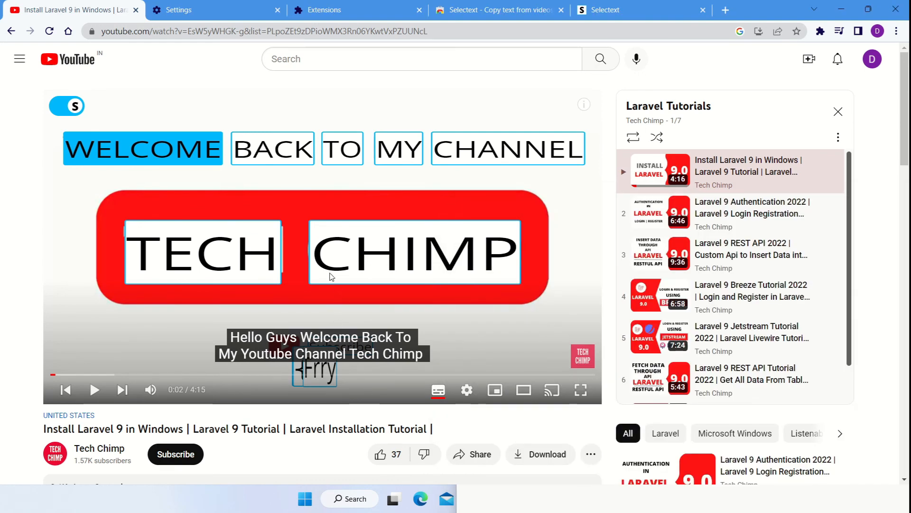
mouse_move(354, 378)
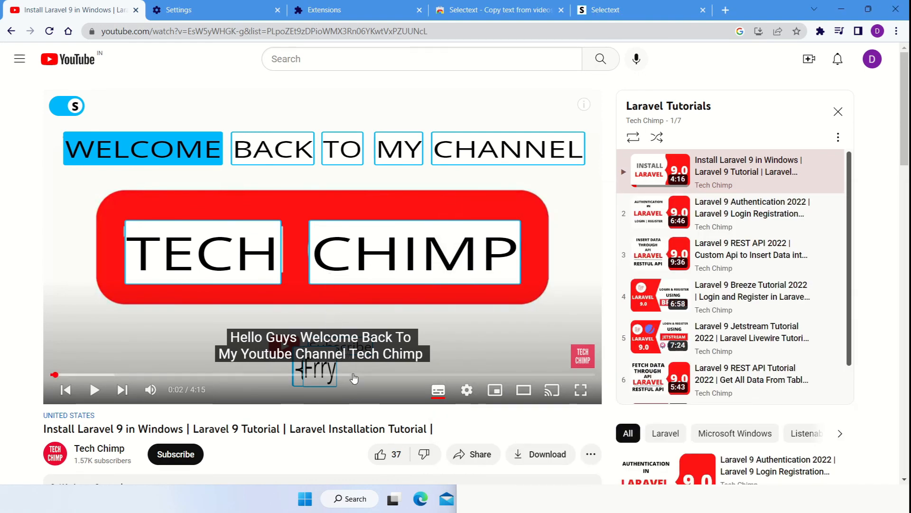